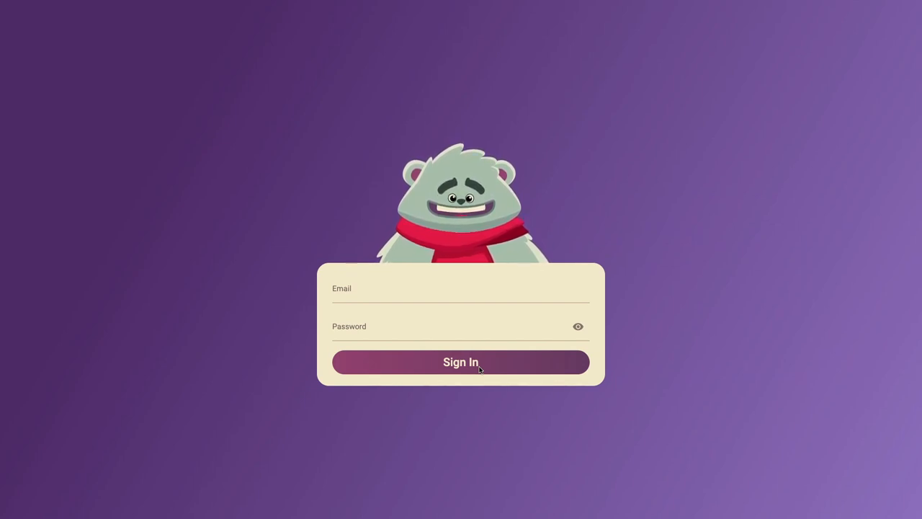
{"action": "mouse_move", "coordinate": [372, 296]}
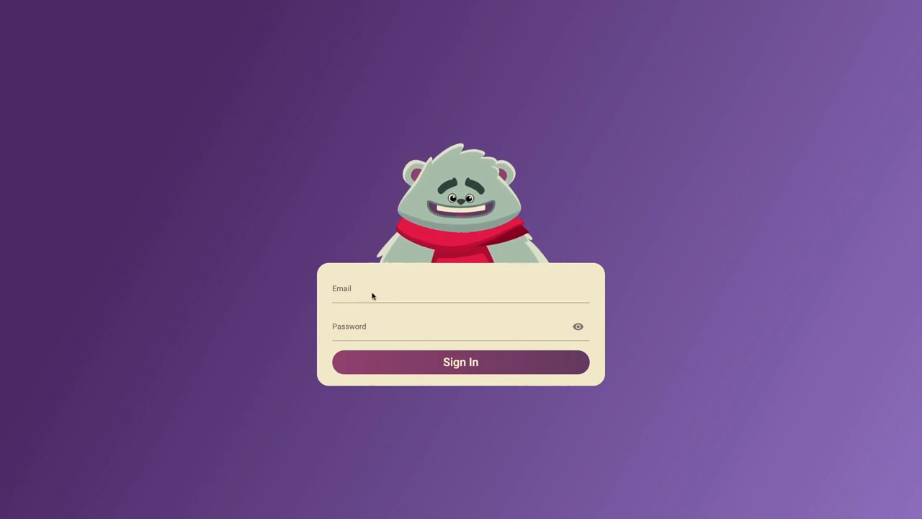
- Type 'dfgd' and 'dghsghsfdgsghsdgsd' into the email field, then backspace to a short entry
{"action": "type", "text": "dfgdgdgdgdhghsghfgshg"}
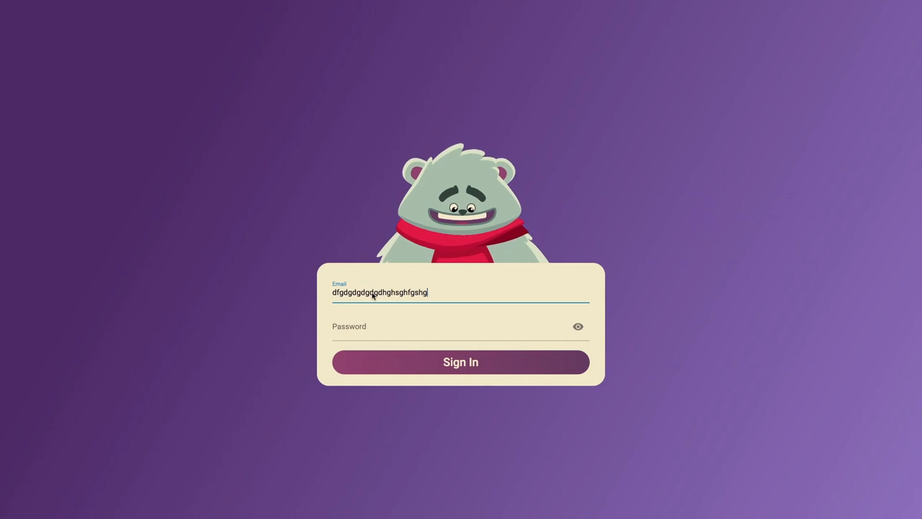
{"action": "type", "text": "dghsghsfdgsghsdgsd"}
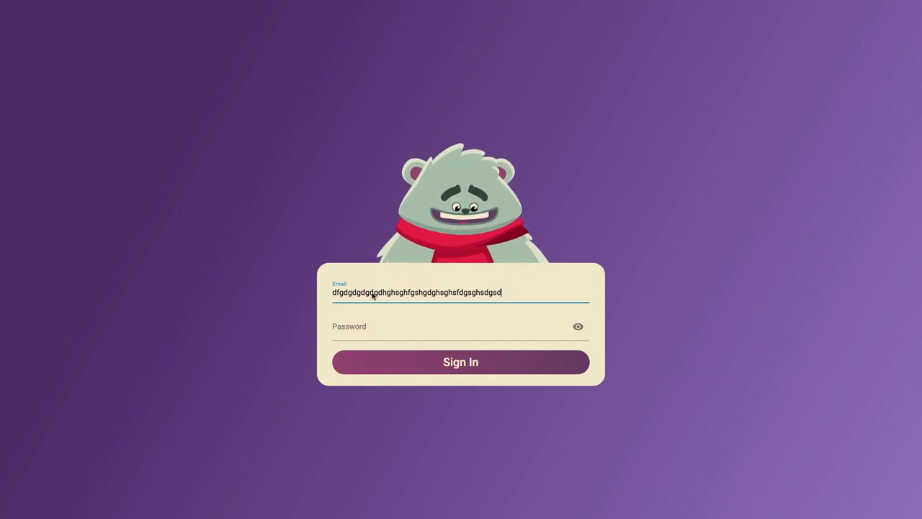
{"action": "key", "text": "backspace"}
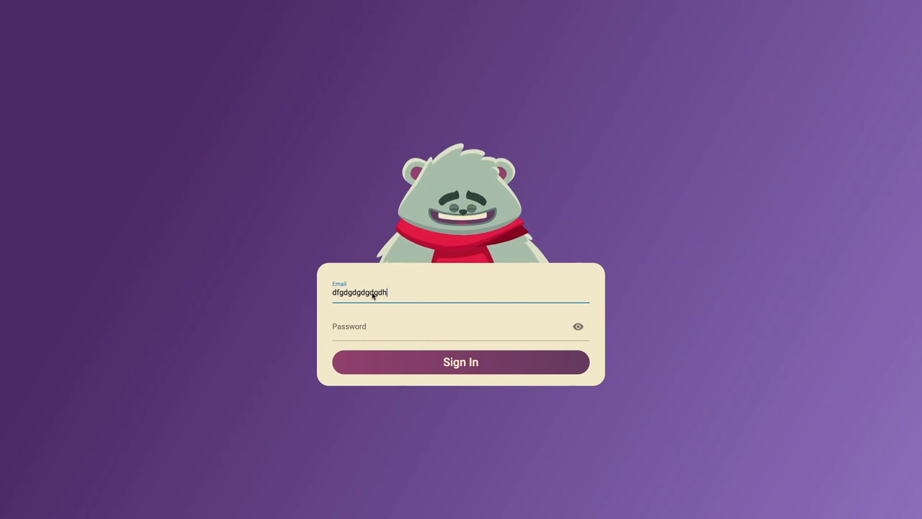
{"action": "key", "text": "backspace"}
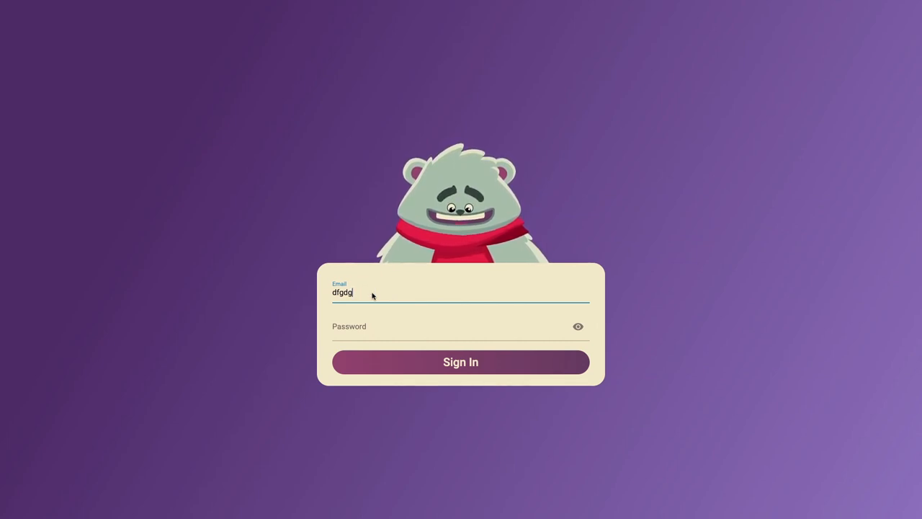
{"action": "mouse_move", "coordinate": [374, 321]}
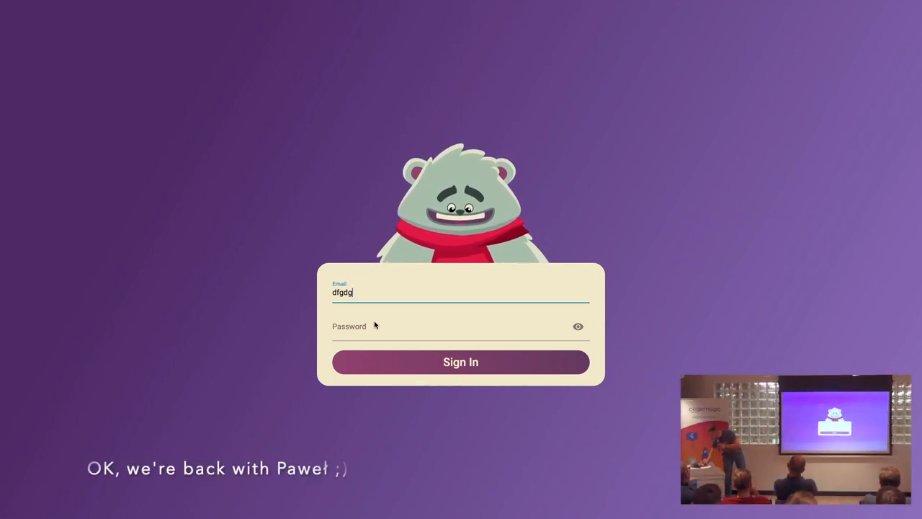
- Enter the wrong password 'bears' and attempt to sign in
{"action": "left_click", "coordinate": [460, 330]}
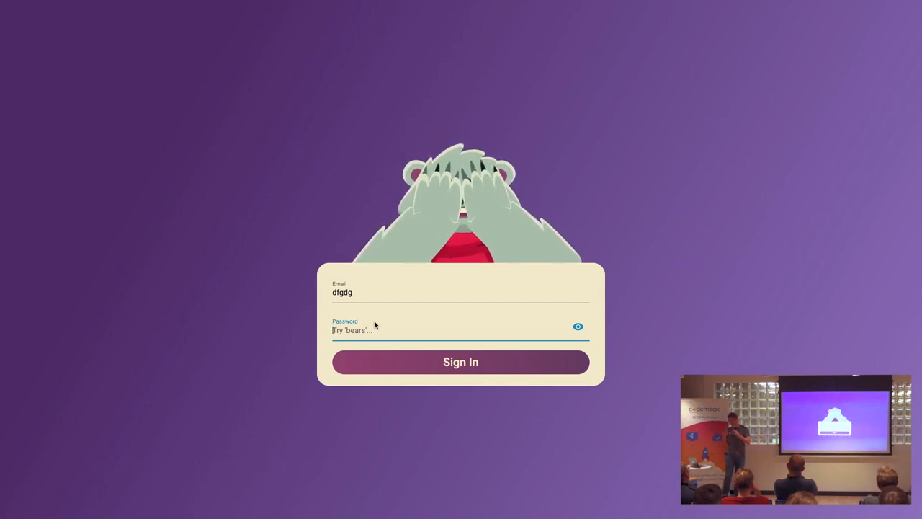
{"action": "type", "text": "bears"}
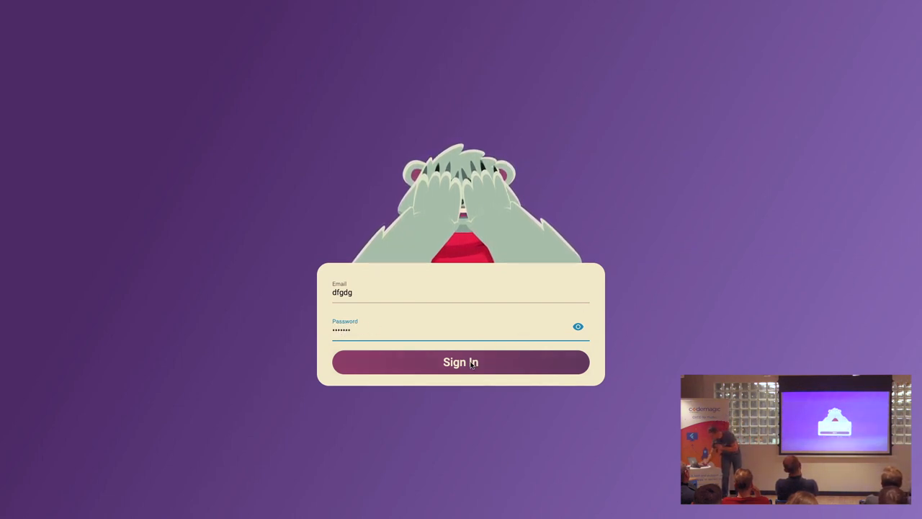
{"action": "left_click", "coordinate": [460, 362]}
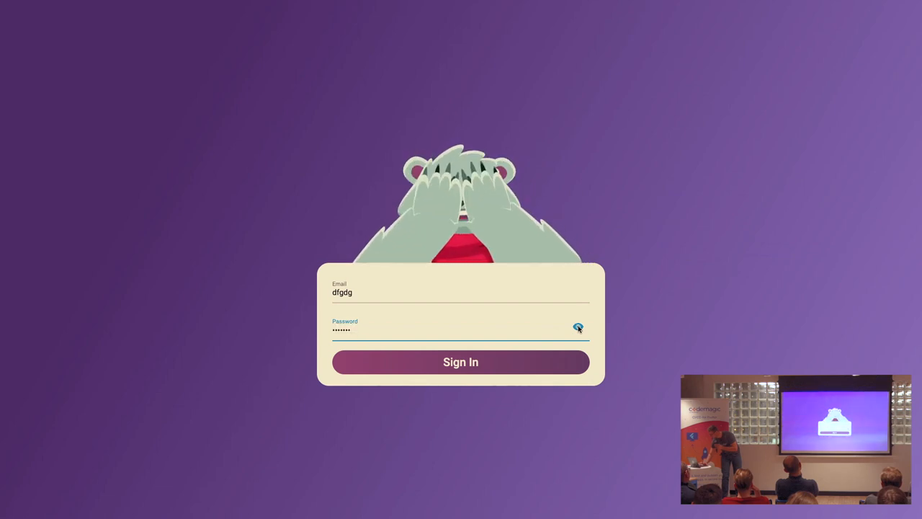
- Reveal the password, submit it again, then clear the rejected entry
{"action": "left_click", "coordinate": [578, 327]}
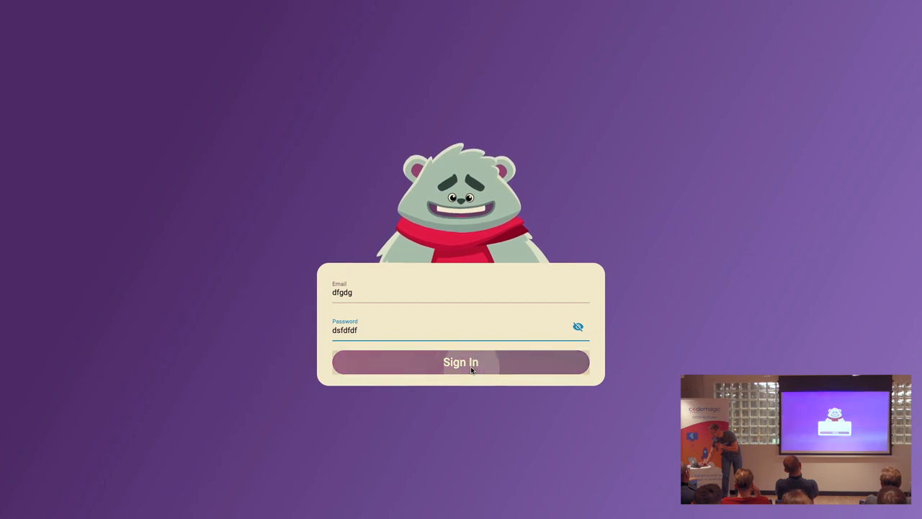
{"action": "left_click", "coordinate": [461, 362]}
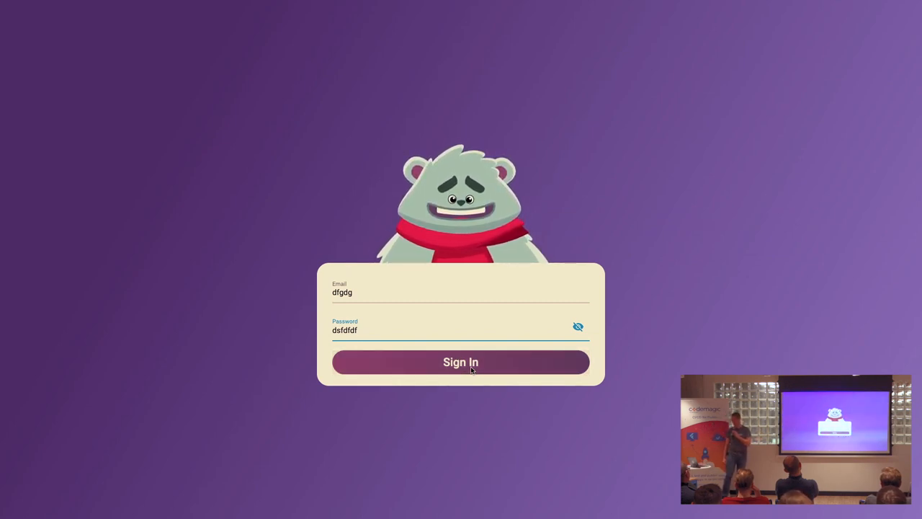
{"action": "key", "text": "Backspace"}
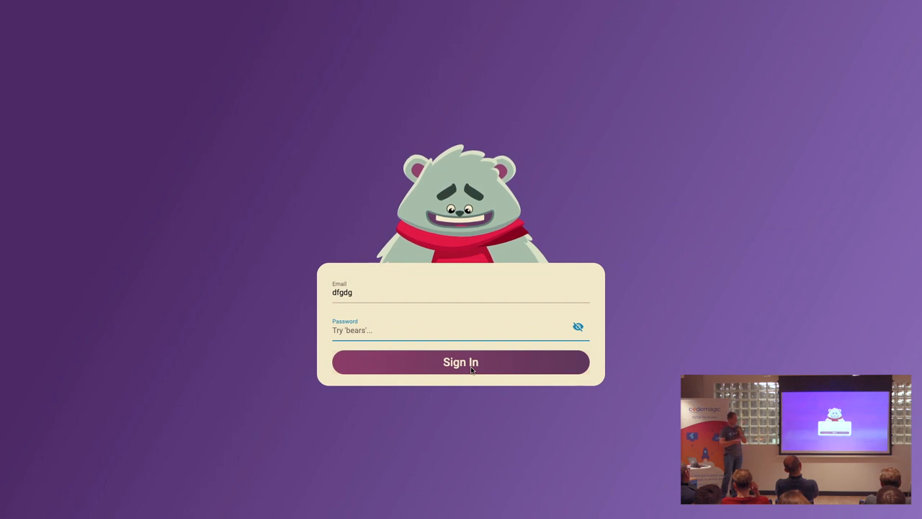
{"action": "type", "text": "bea"}
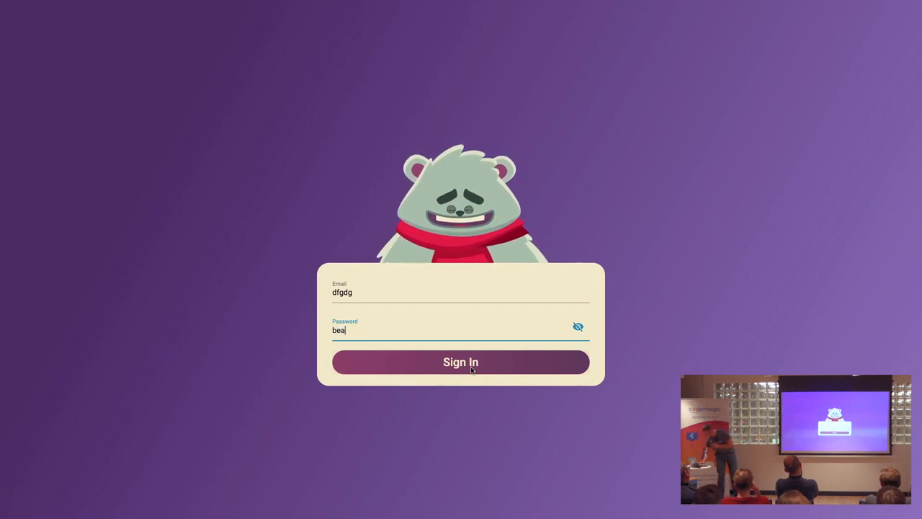
{"action": "type", "text": "rs"}
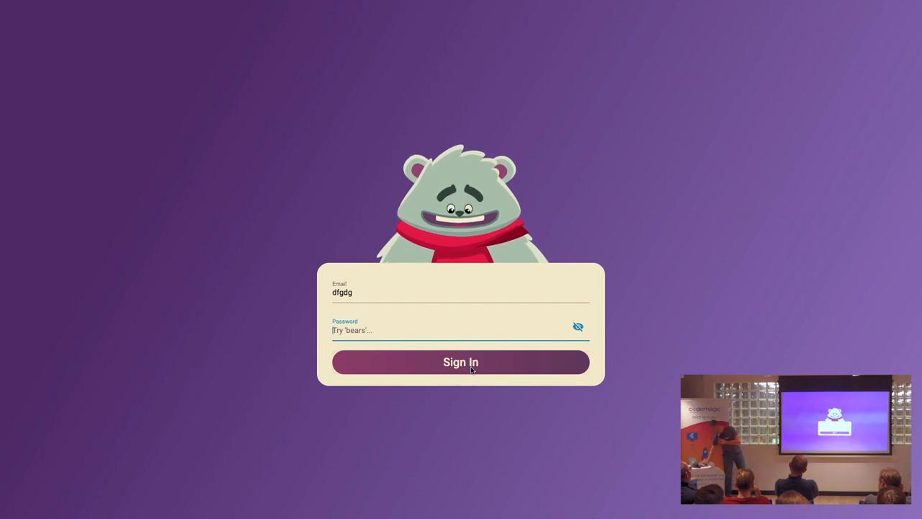
{"action": "left_click", "coordinate": [460, 362]}
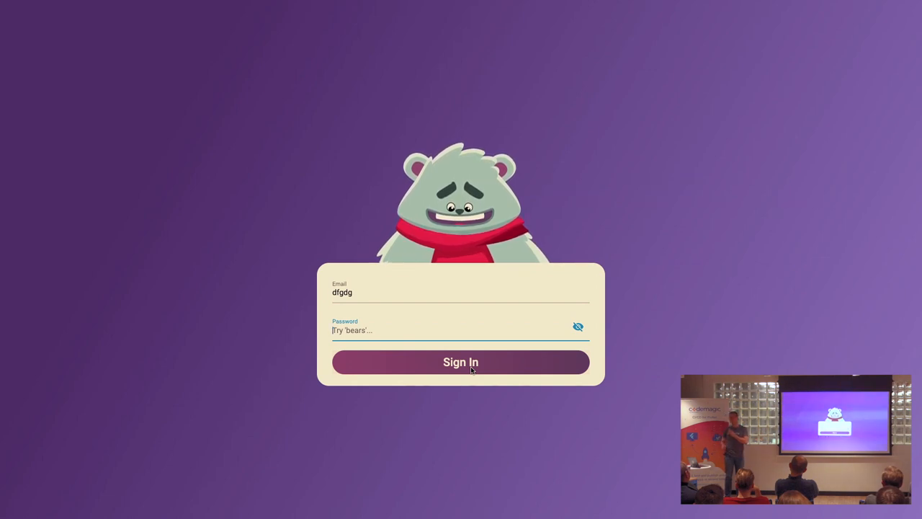
{"action": "mouse_move", "coordinate": [374, 299]}
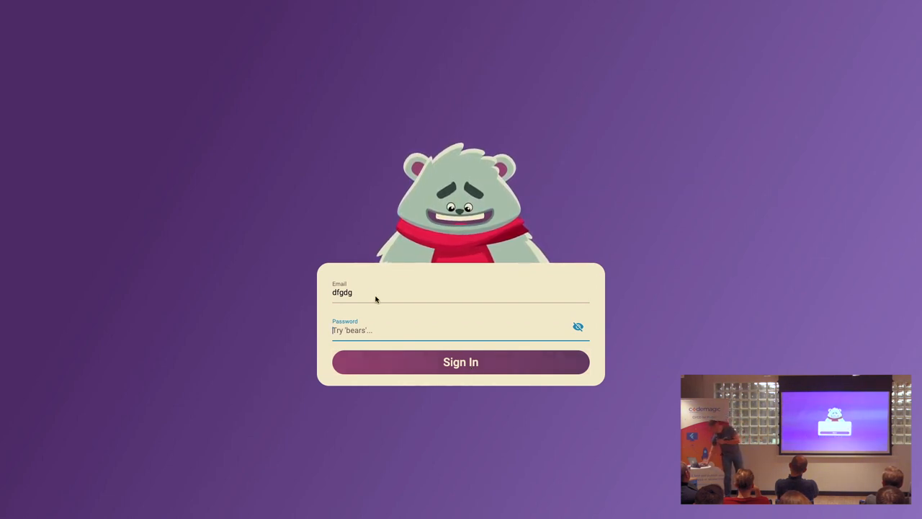
{"action": "type", "text": "fgfg"}
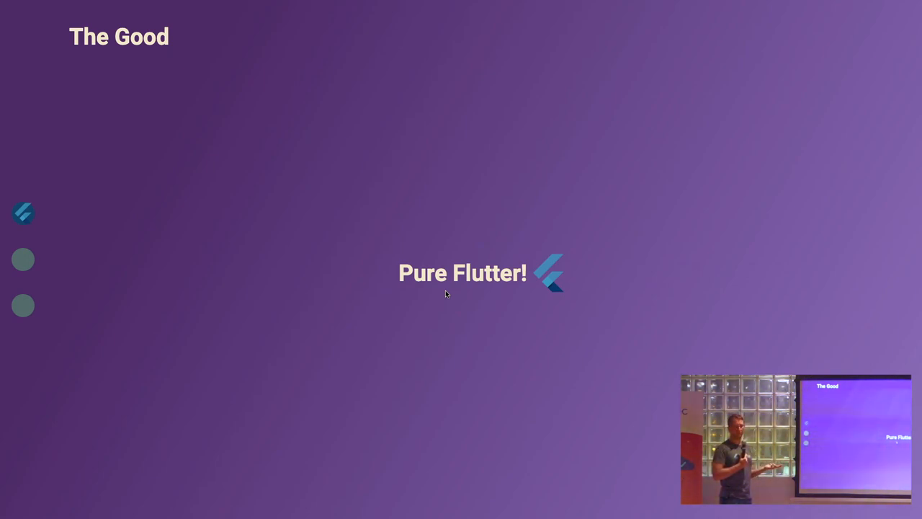
{"action": "mouse_move", "coordinate": [454, 319]}
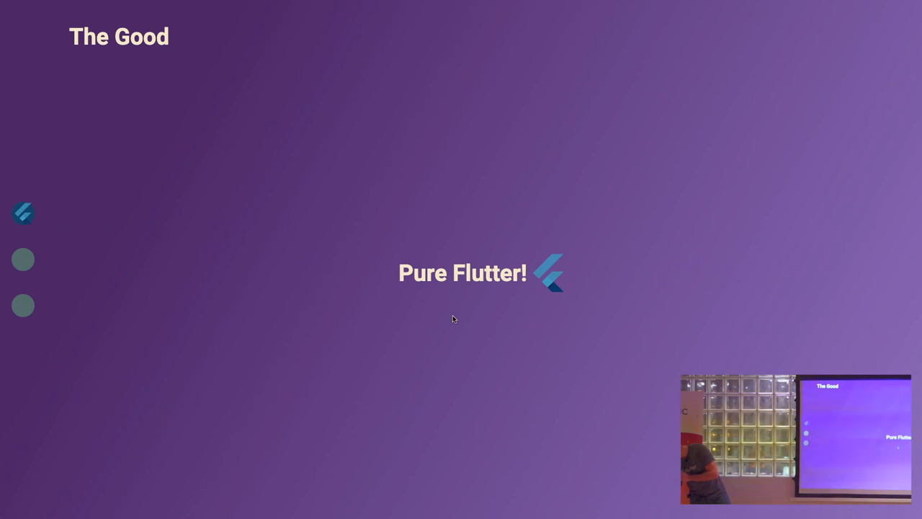